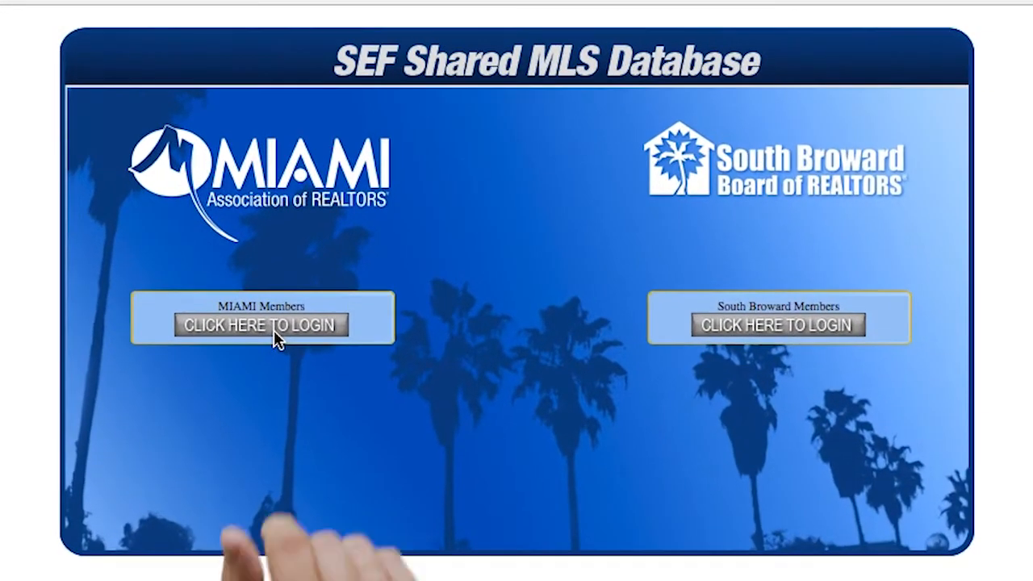
- Choose the Miami Members login link on the SEF Shared MLS Database page
click(261, 324)
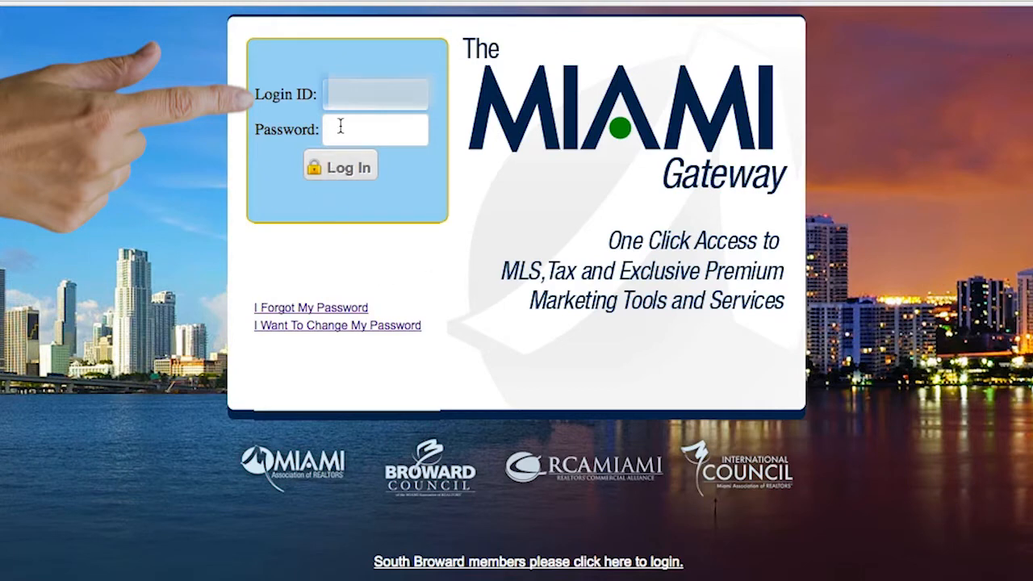
- Log in to Miami Gateway with the member login ID and password
text(**)
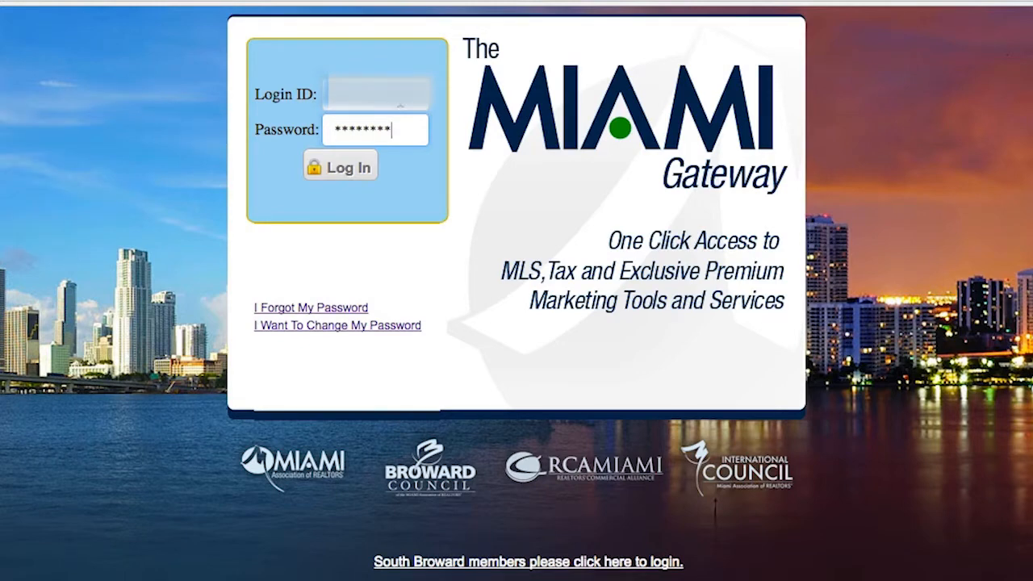
click(339, 166)
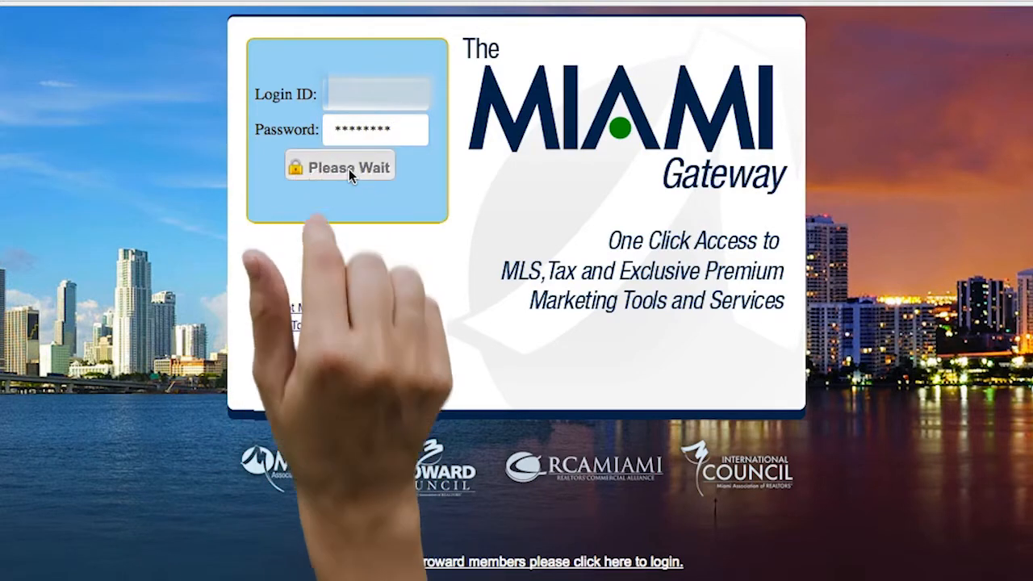
click(338, 166)
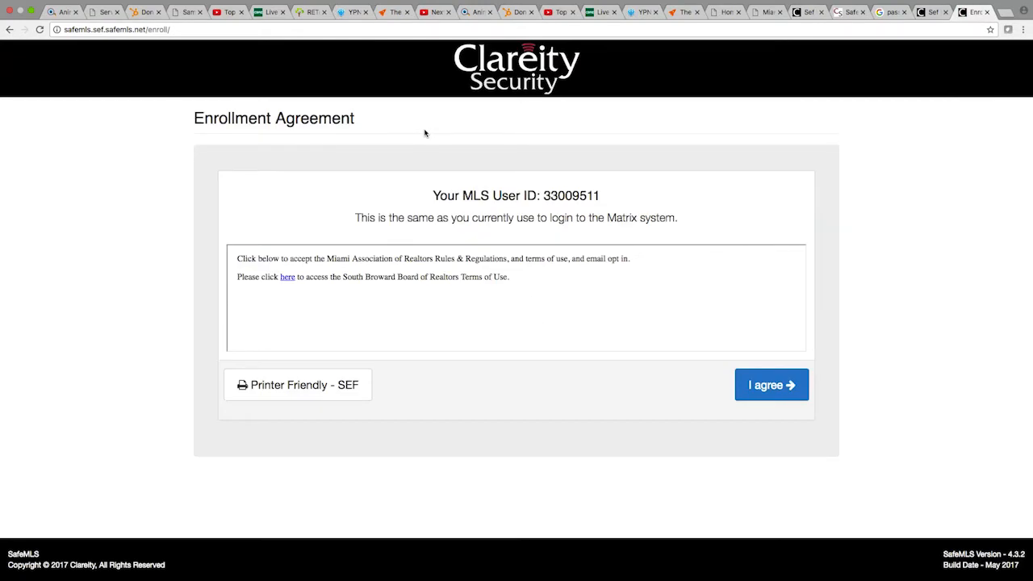
- Accept the SafeMLS agreement, answer secret questions with 'Test', and save a new password
click(771, 385)
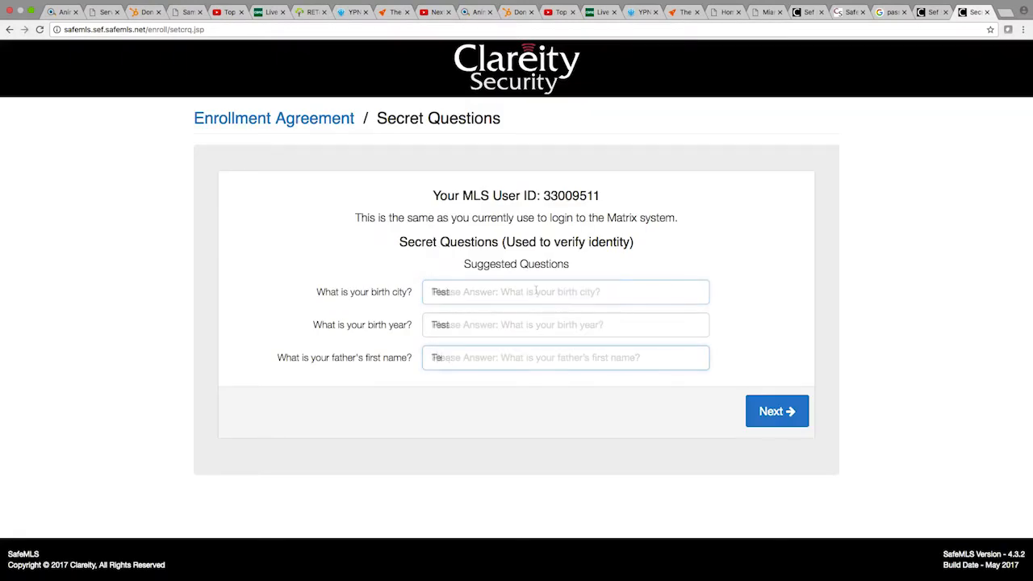
text(Test)
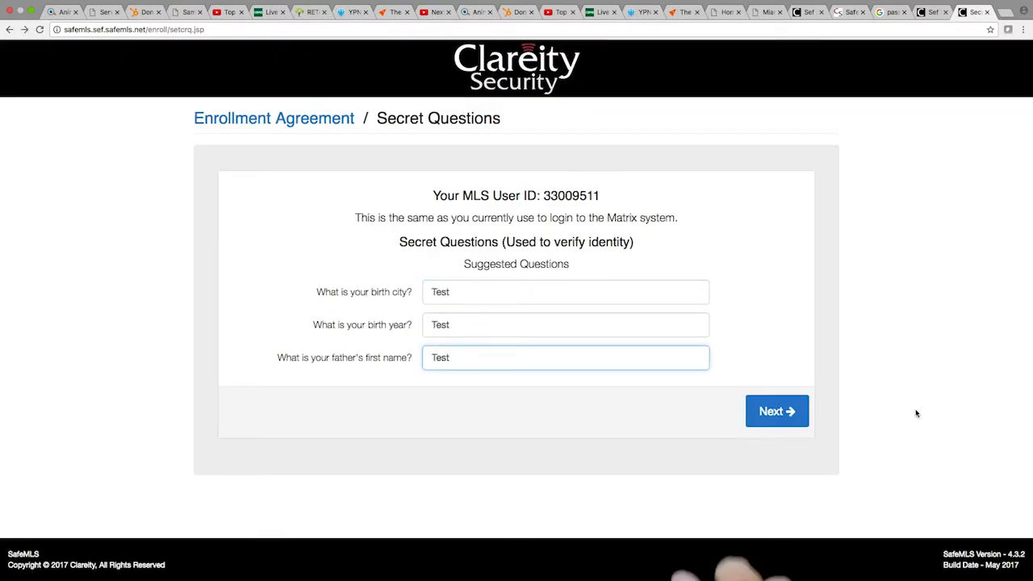
click(775, 410)
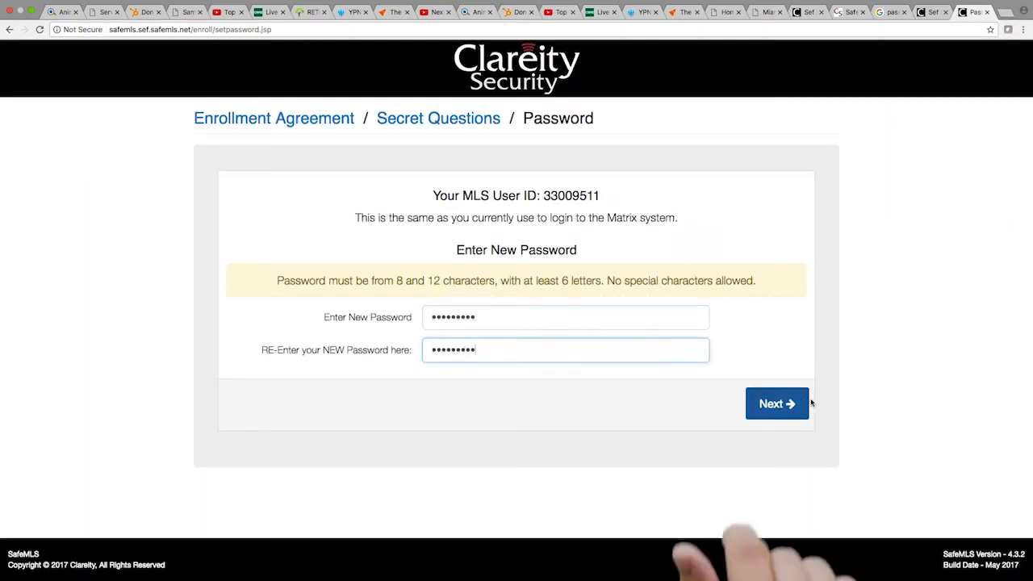
click(776, 403)
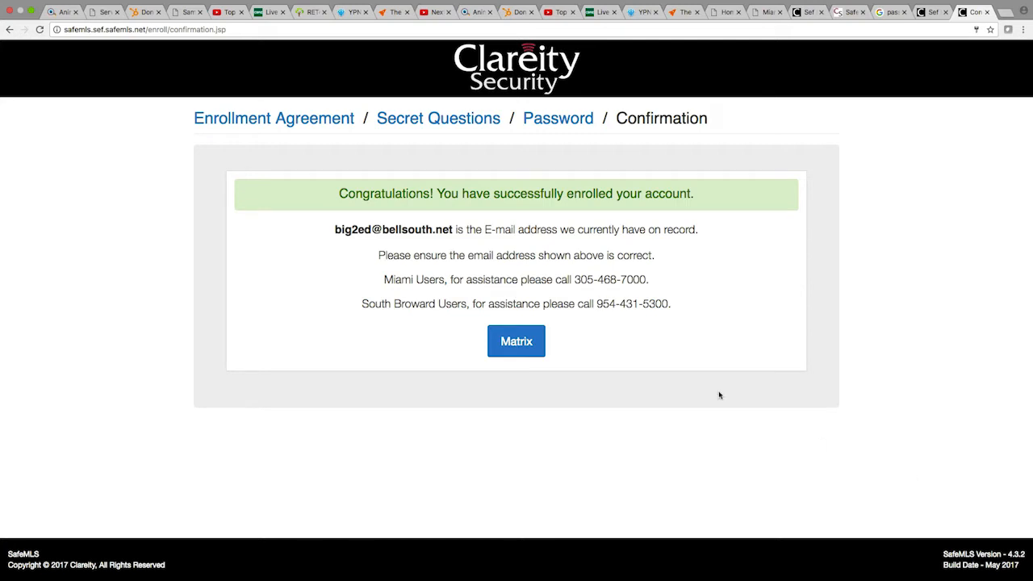
- Continue into Matrix and submit the confirmed account e-mail address
click(515, 340)
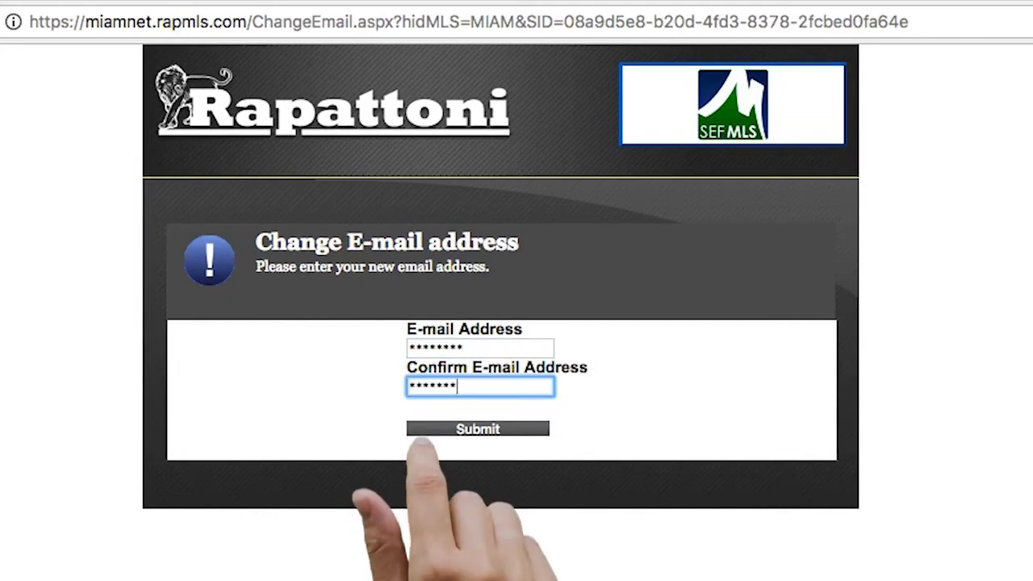
click(476, 428)
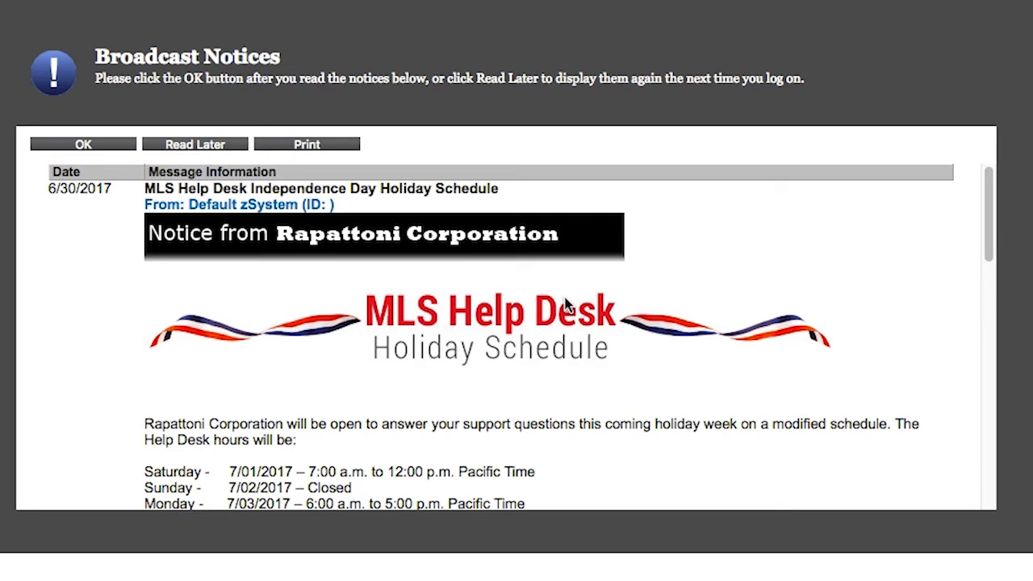
- Scroll through the Broadcast Notices and acknowledge them with OK
scroll(down, 3)
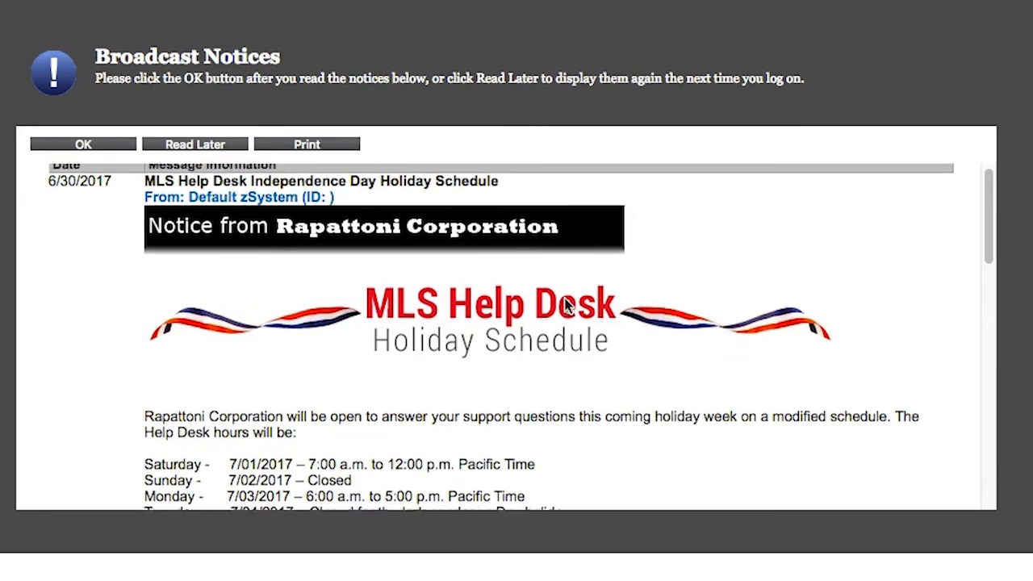
scroll(down, 3)
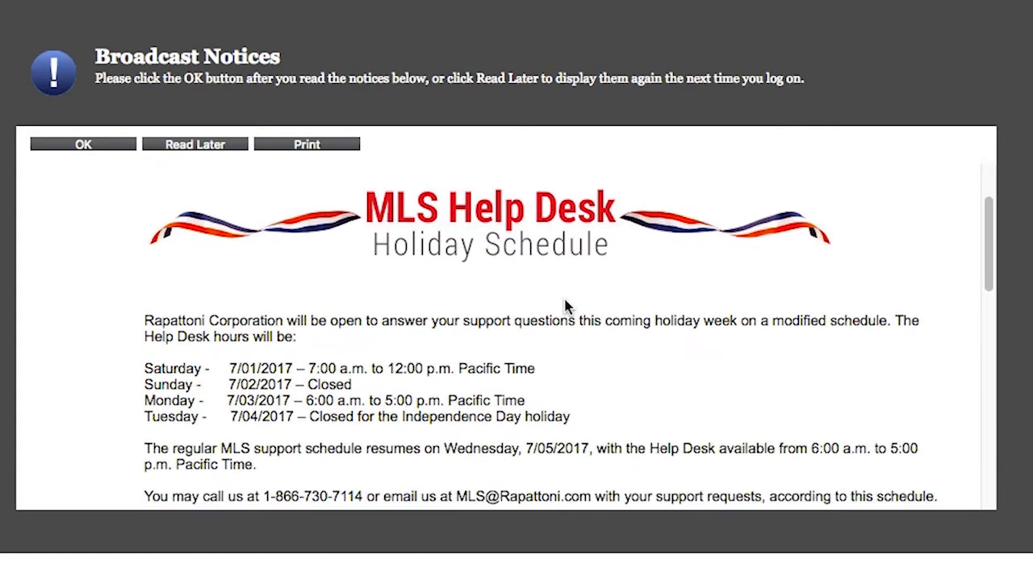
scroll(down, 3)
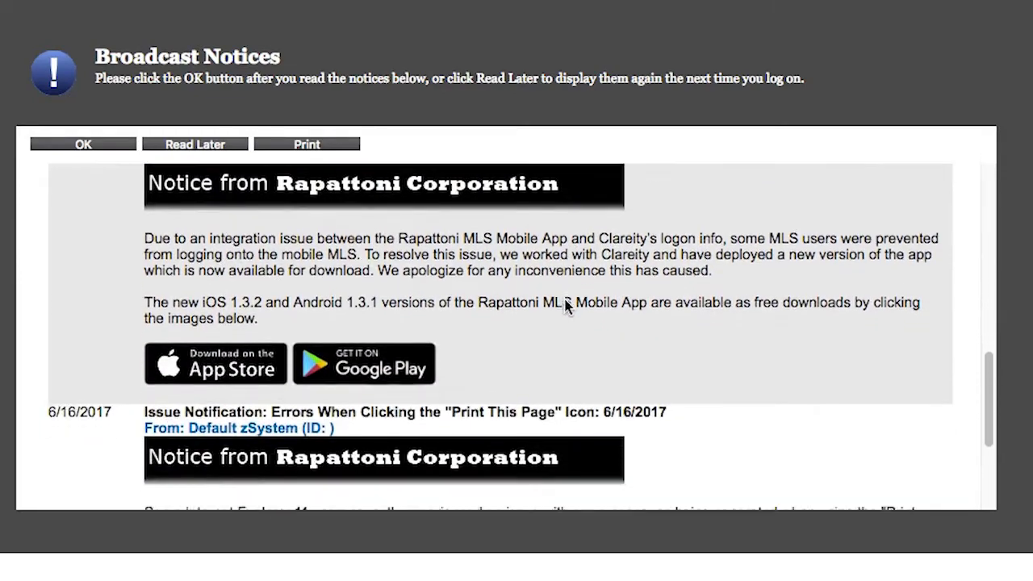
scroll(down, 3)
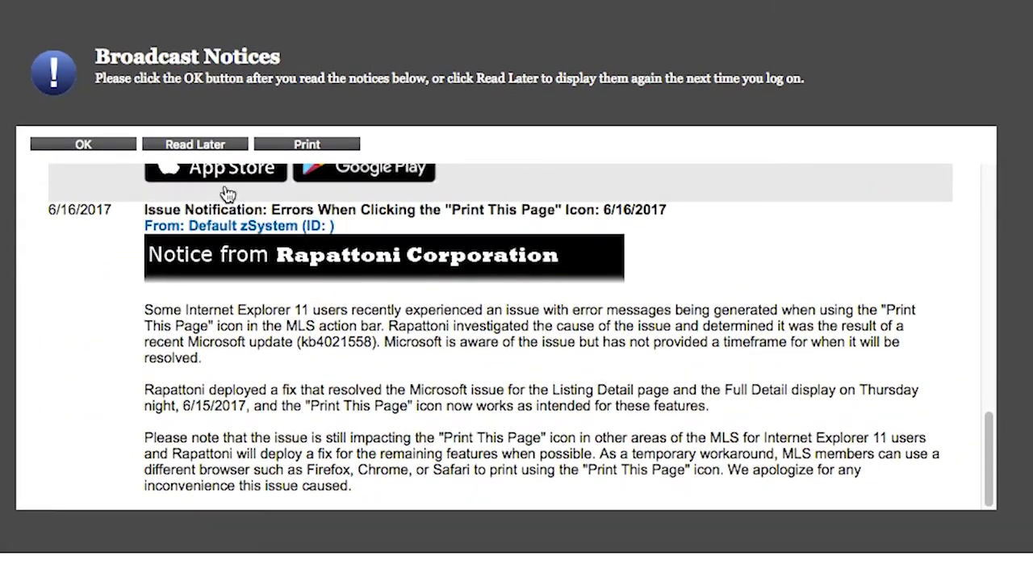
click(82, 143)
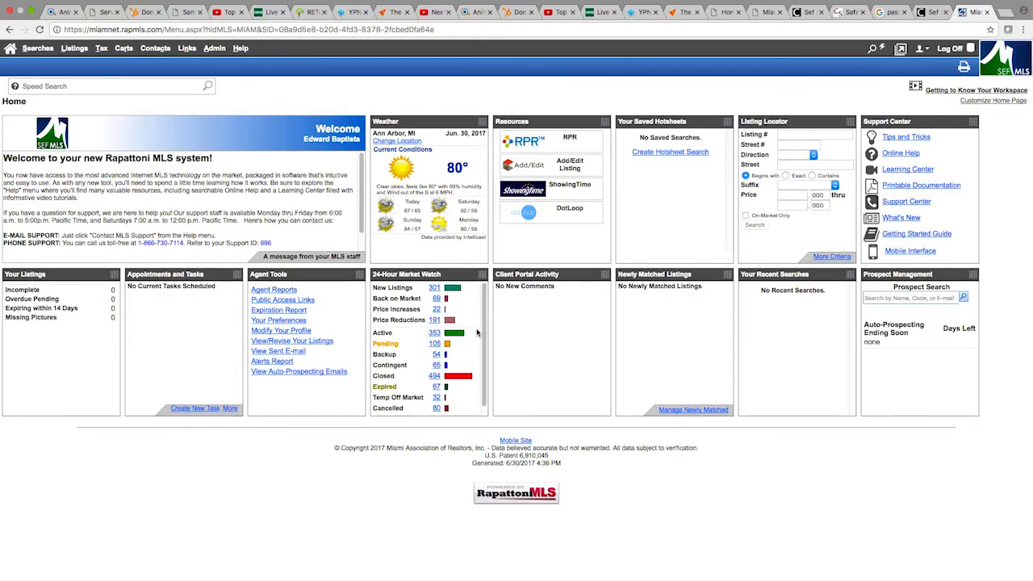